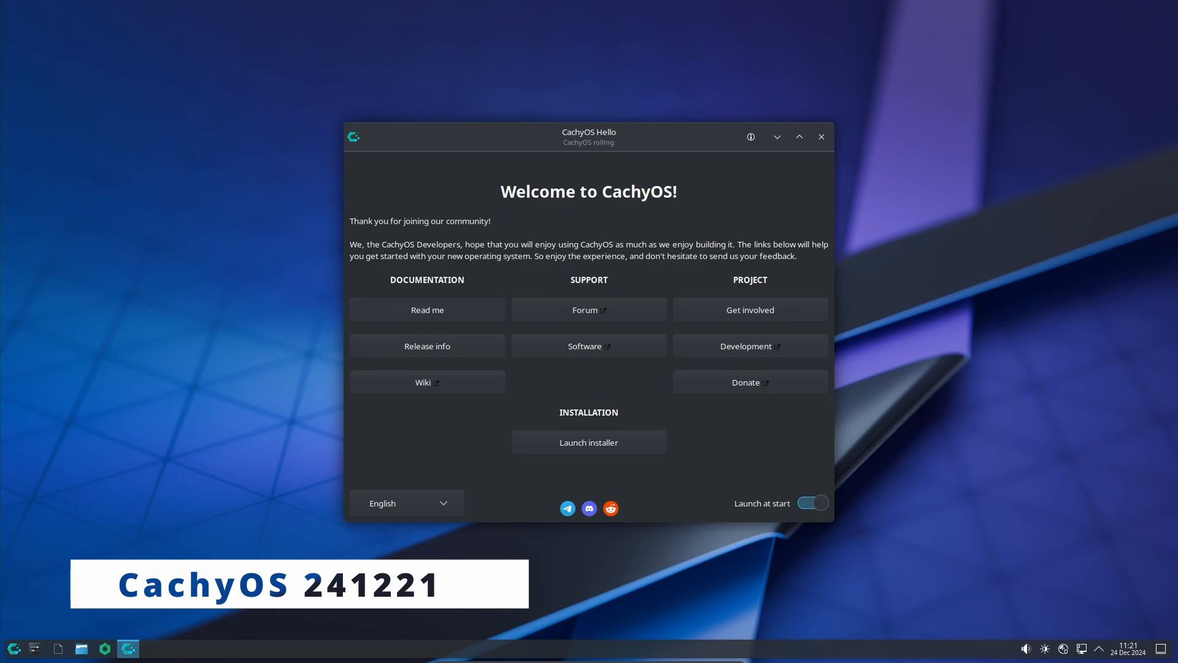
Step: View the CachyOS 24.12 release notes in CachyOS Hello, then close the welcome window
left_click(427, 346)
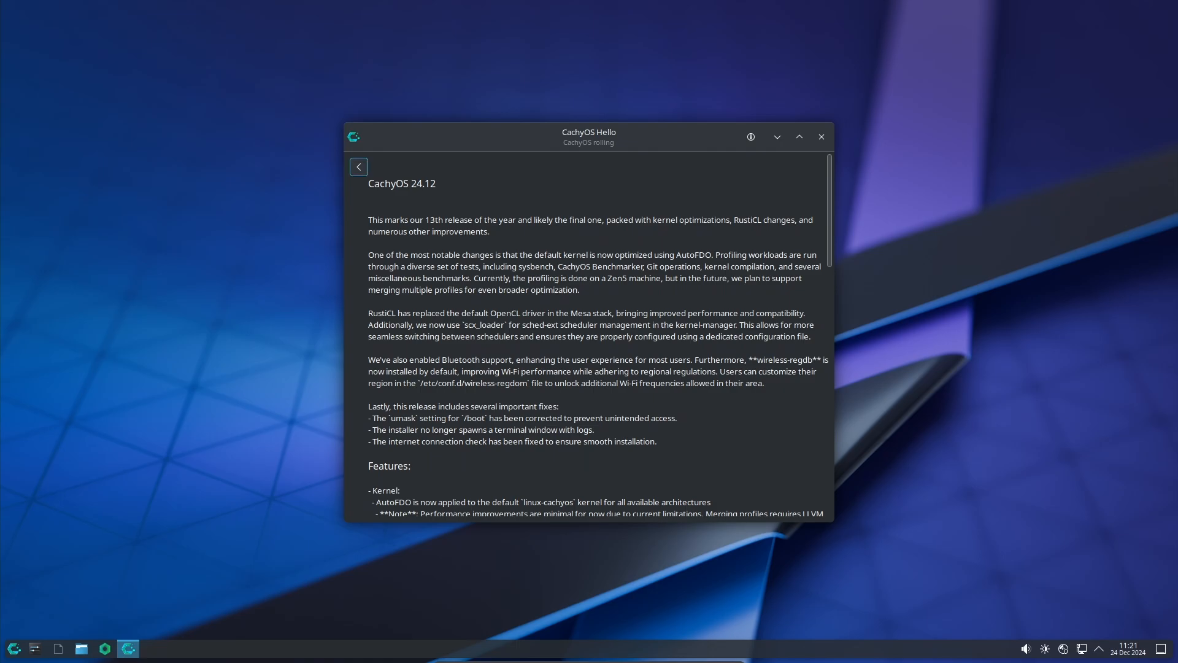
left_click(359, 166)
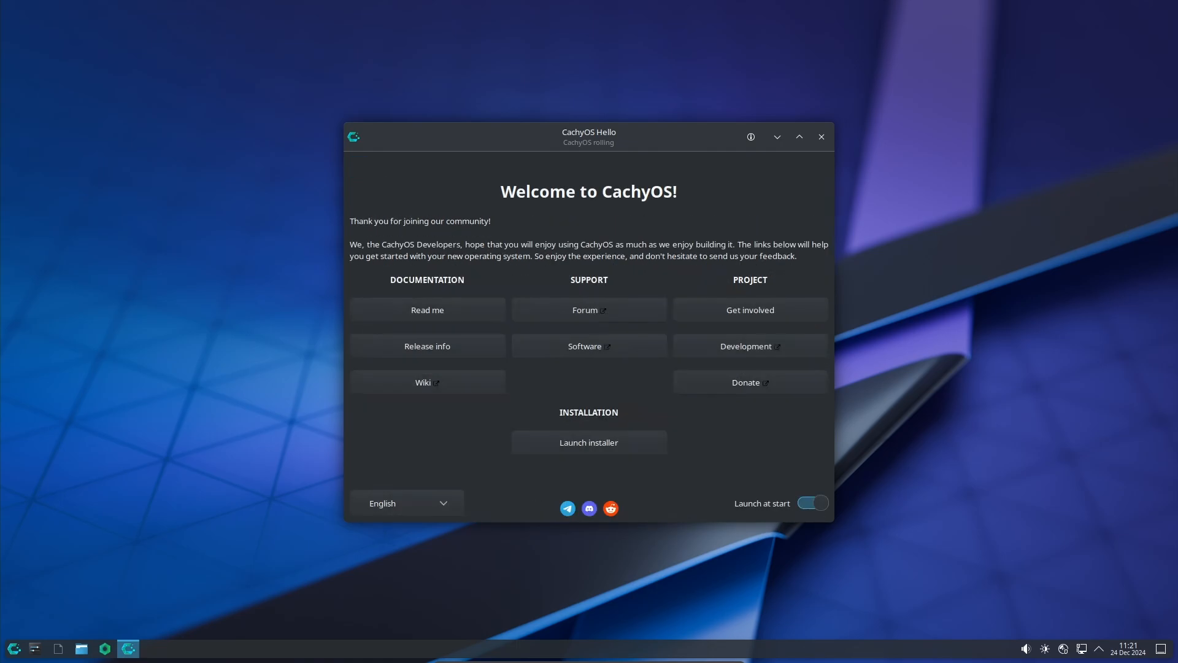
left_click(820, 136)
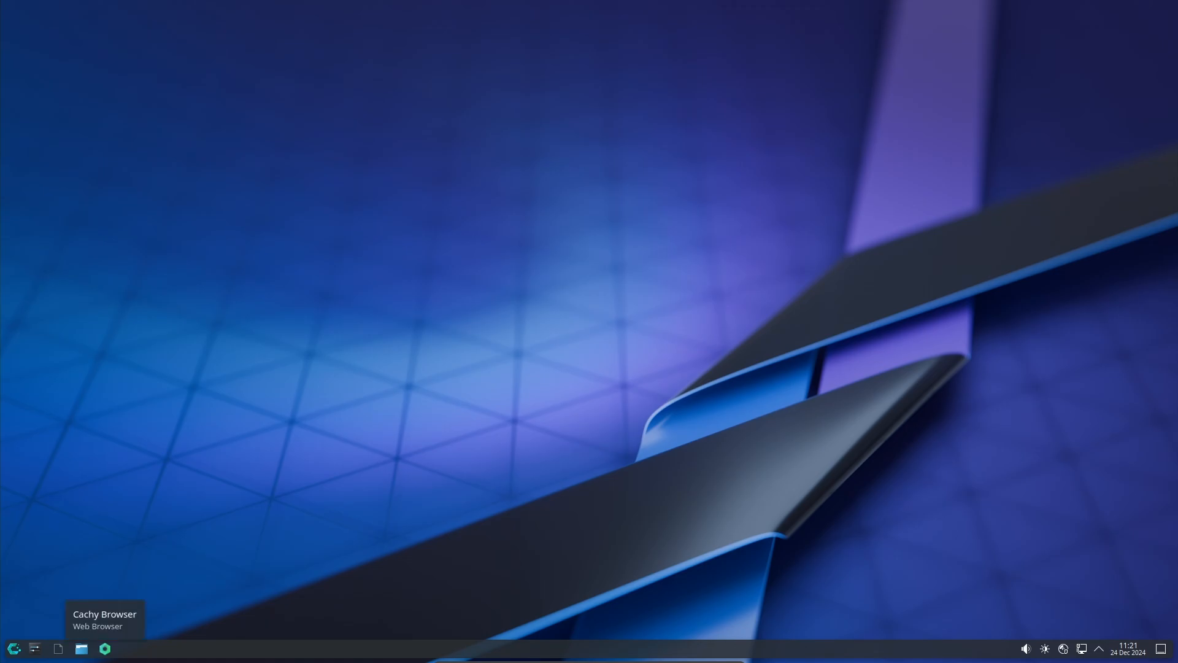
Step: Launch Dolphin and check its About dialog showing version 24.12.0
left_click(81, 648)
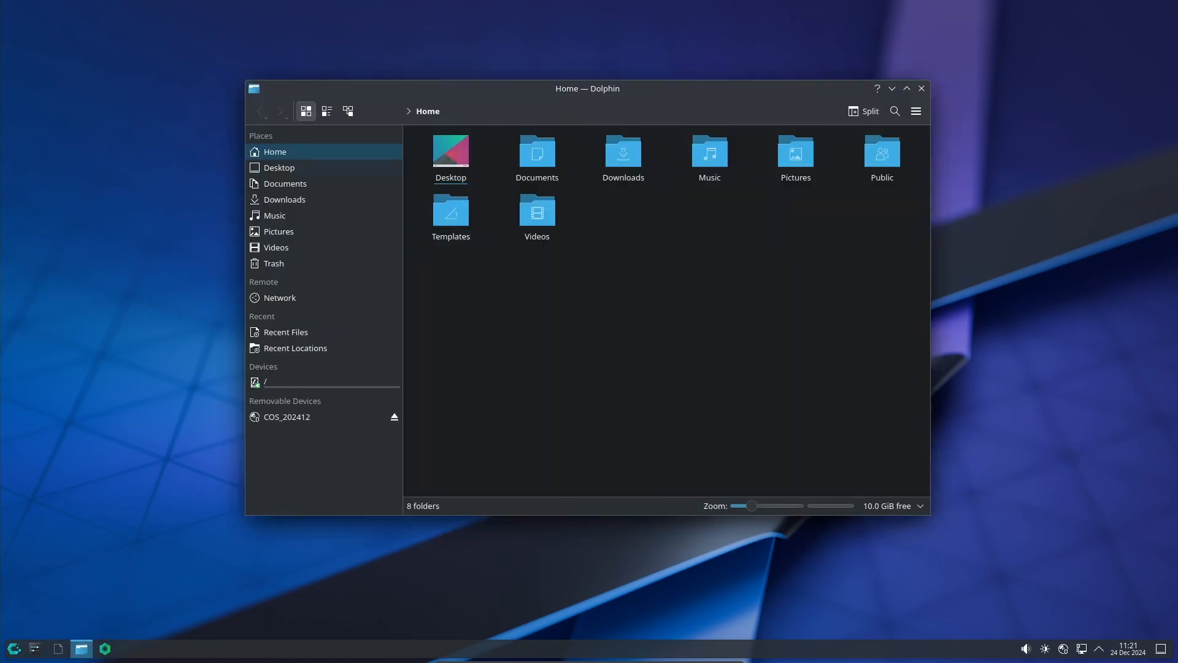
left_click(916, 111)
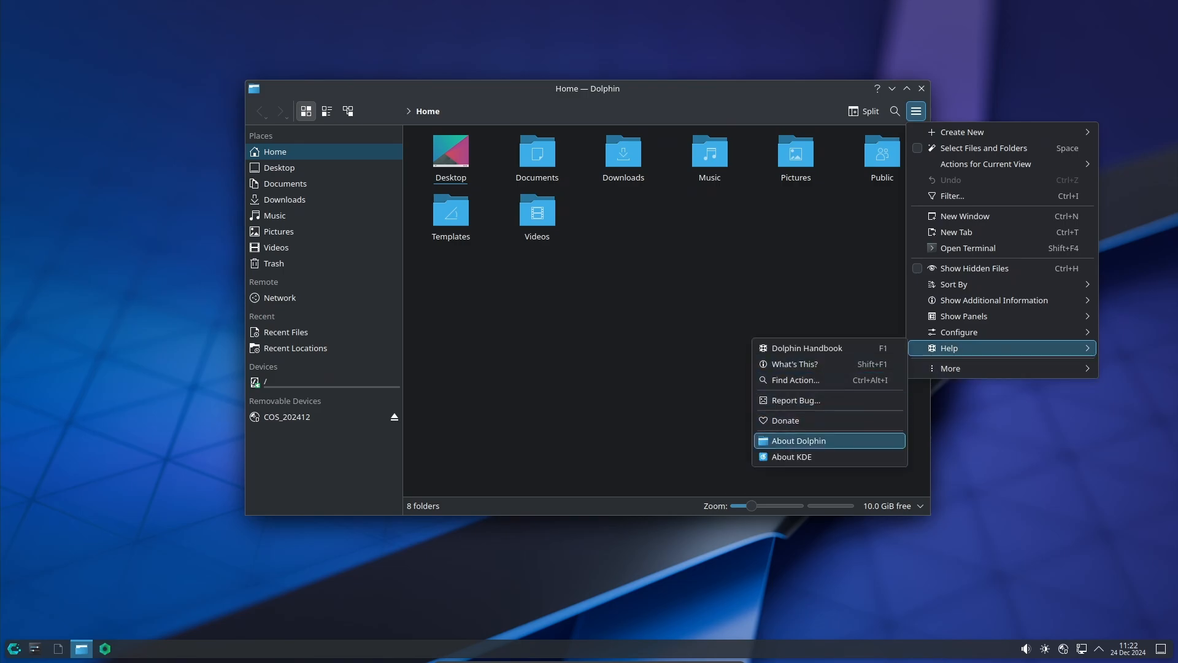
left_click(799, 441)
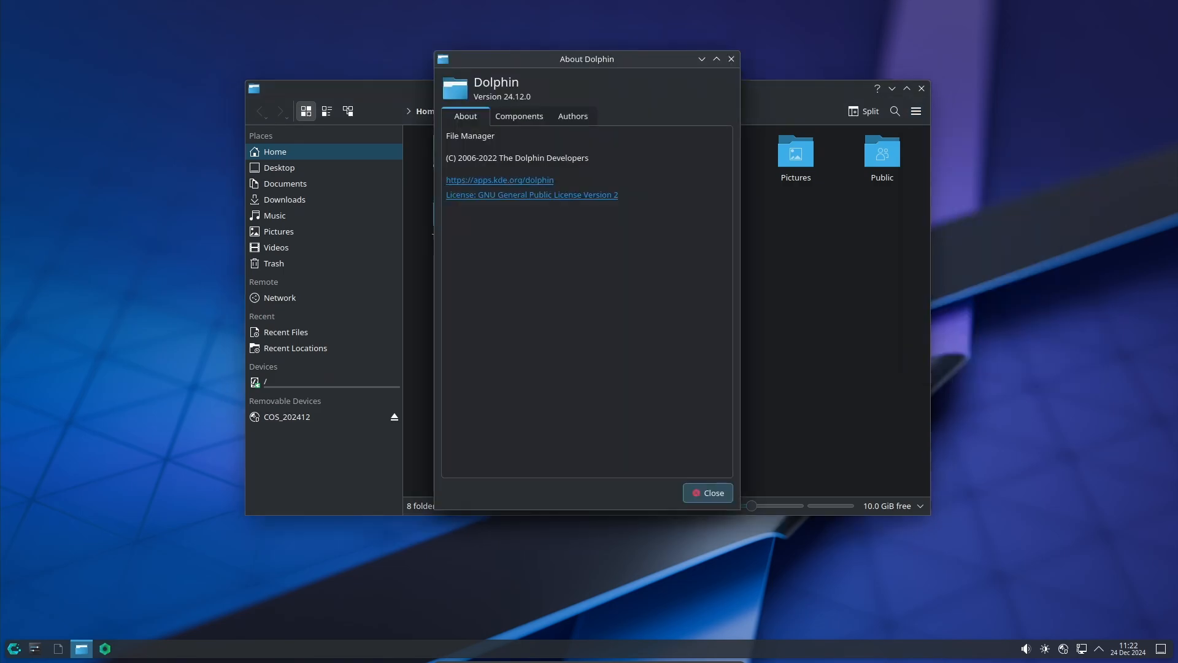
left_click(707, 492)
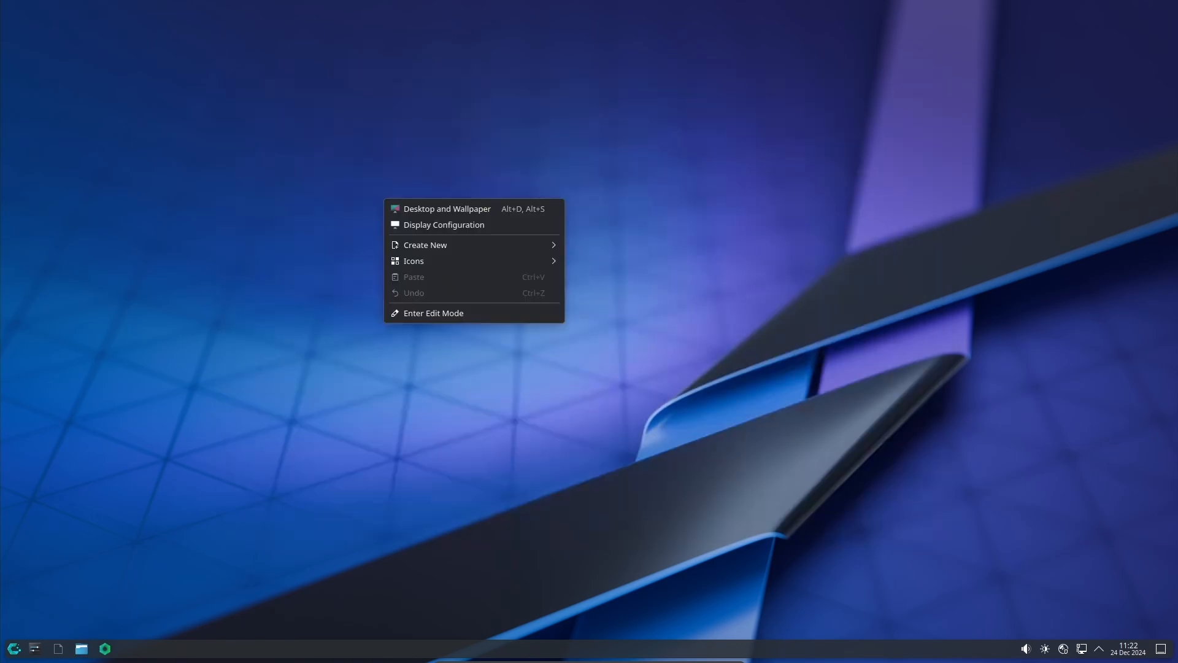
mouse_move(447, 209)
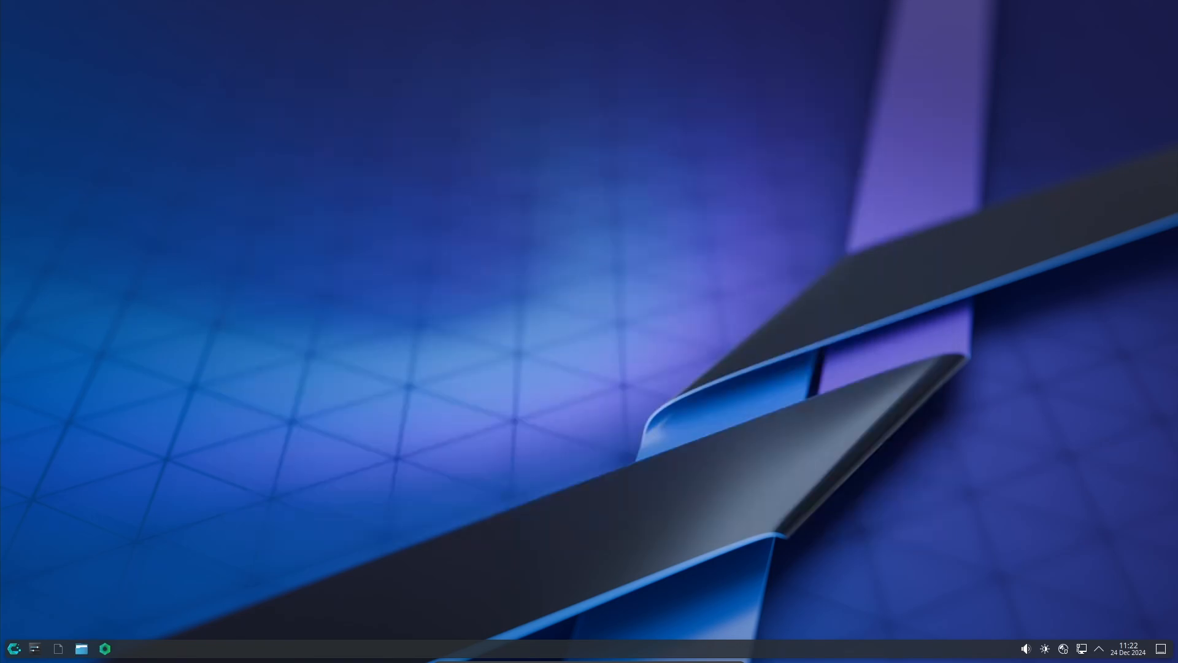
Step: Launch System Settings, view the Sound devices page, then close Settings
left_click(35, 649)
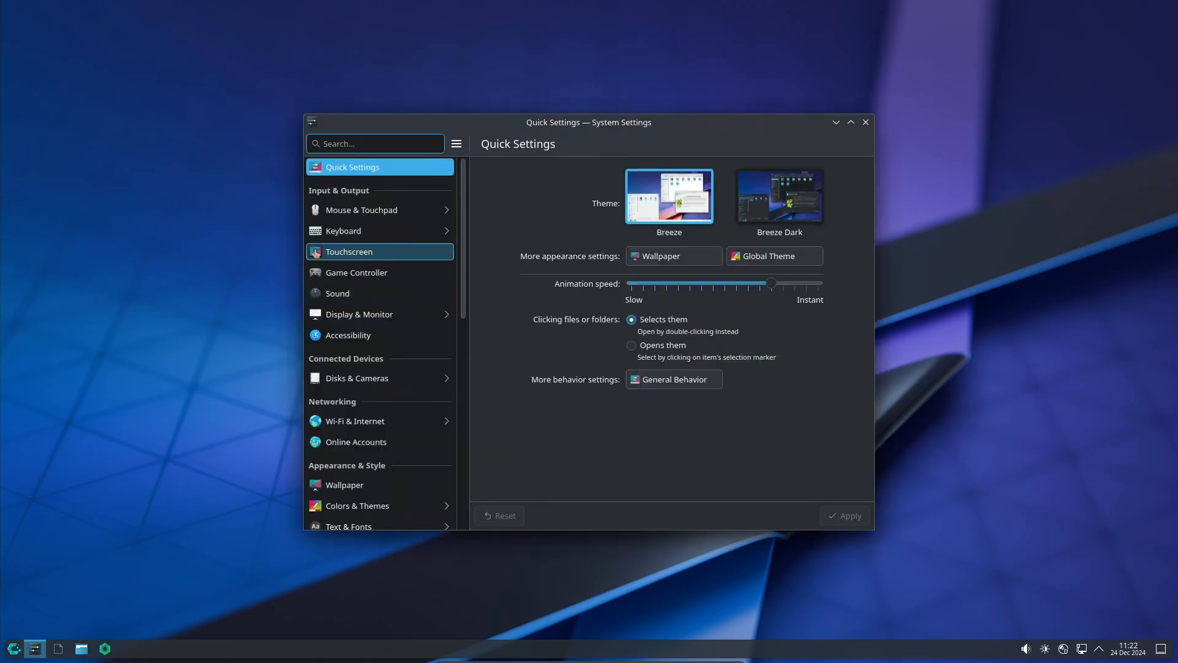
mouse_move(361, 210)
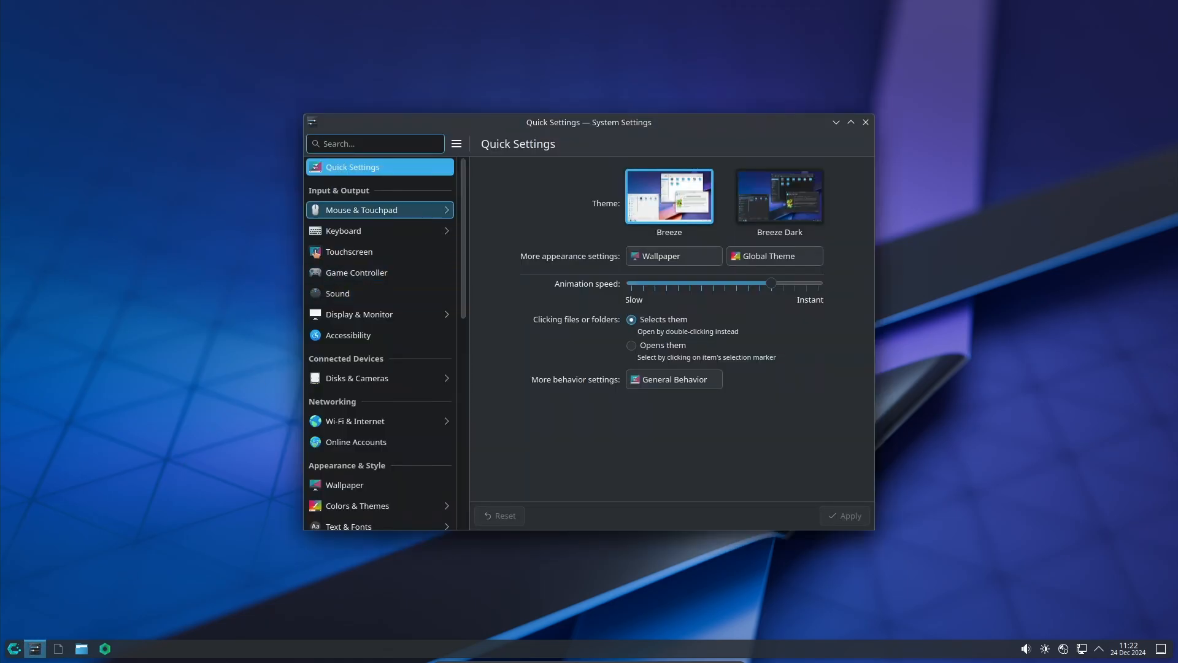
left_click(361, 209)
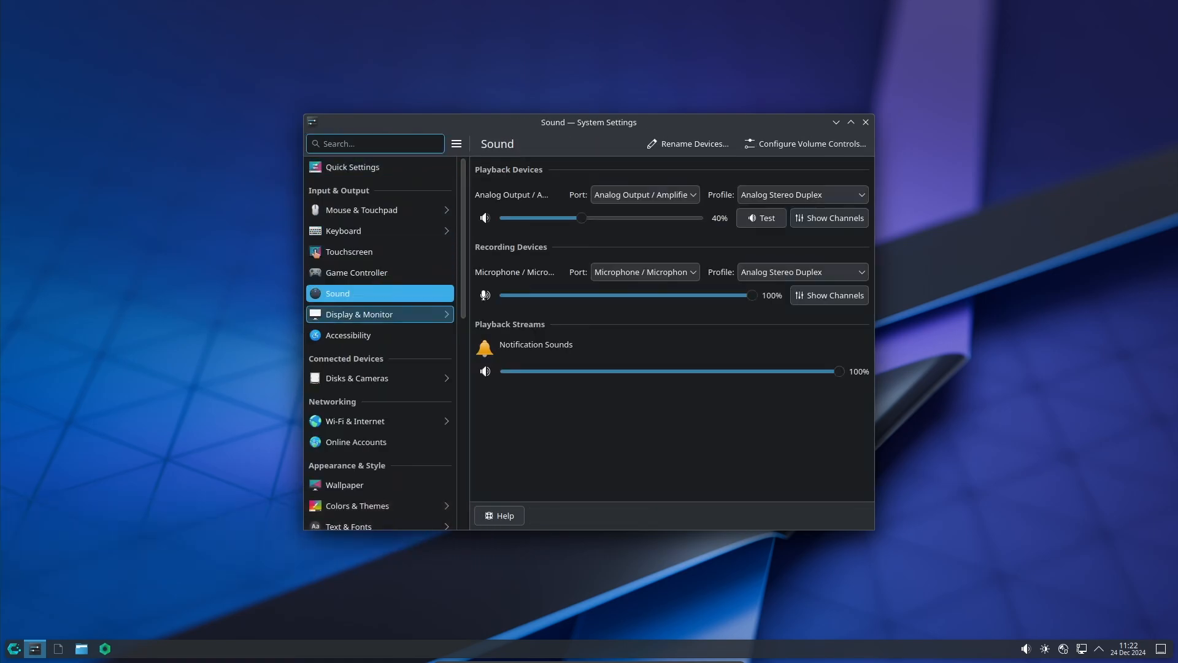
left_click(358, 313)
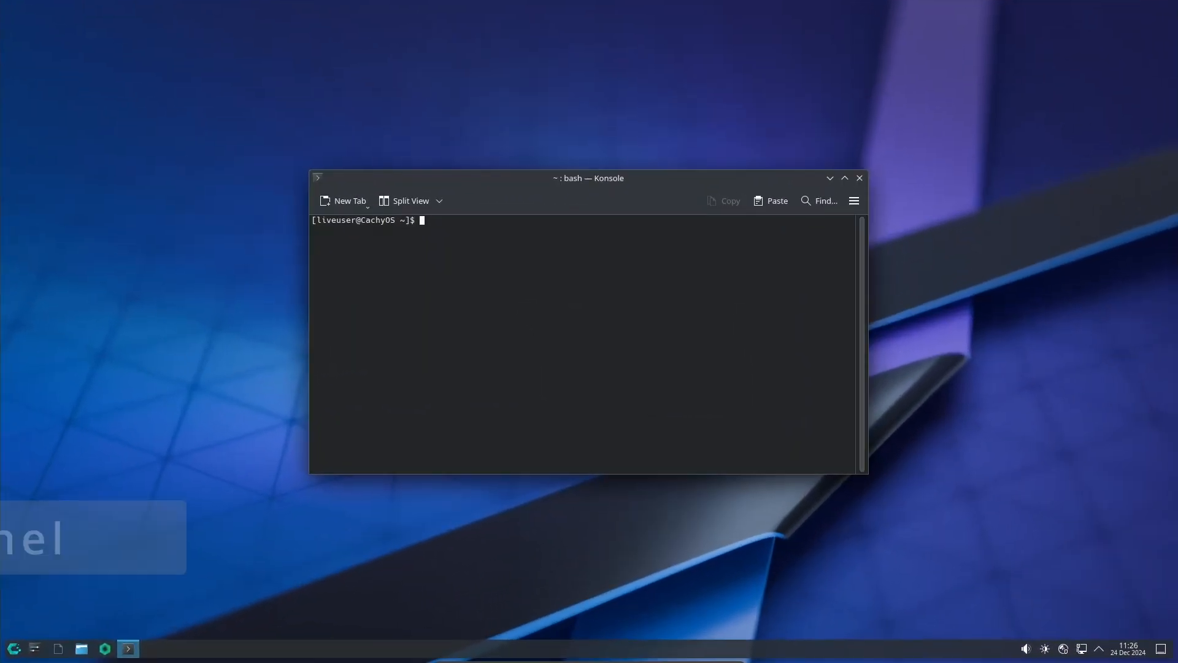
Step: Run the 'uname -' kernel version query in Konsole
type("uname -")
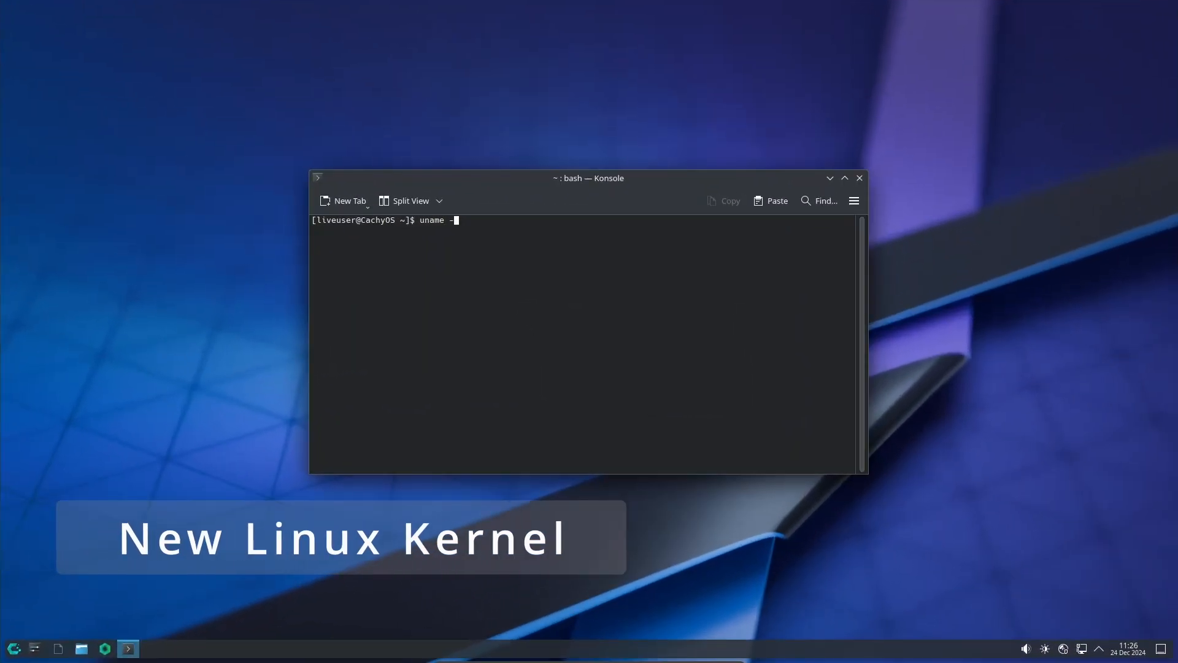
key("Return")
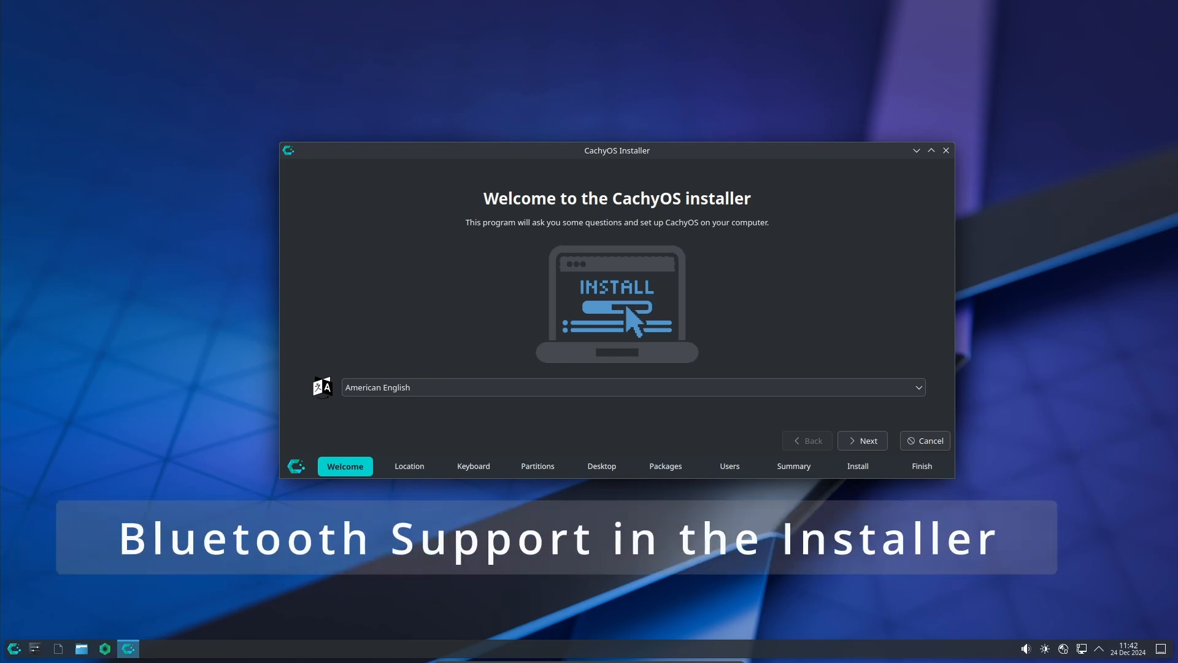
Step: Advance through Welcome and US keyboard pages to Partitions and choose the storage device
left_click(862, 441)
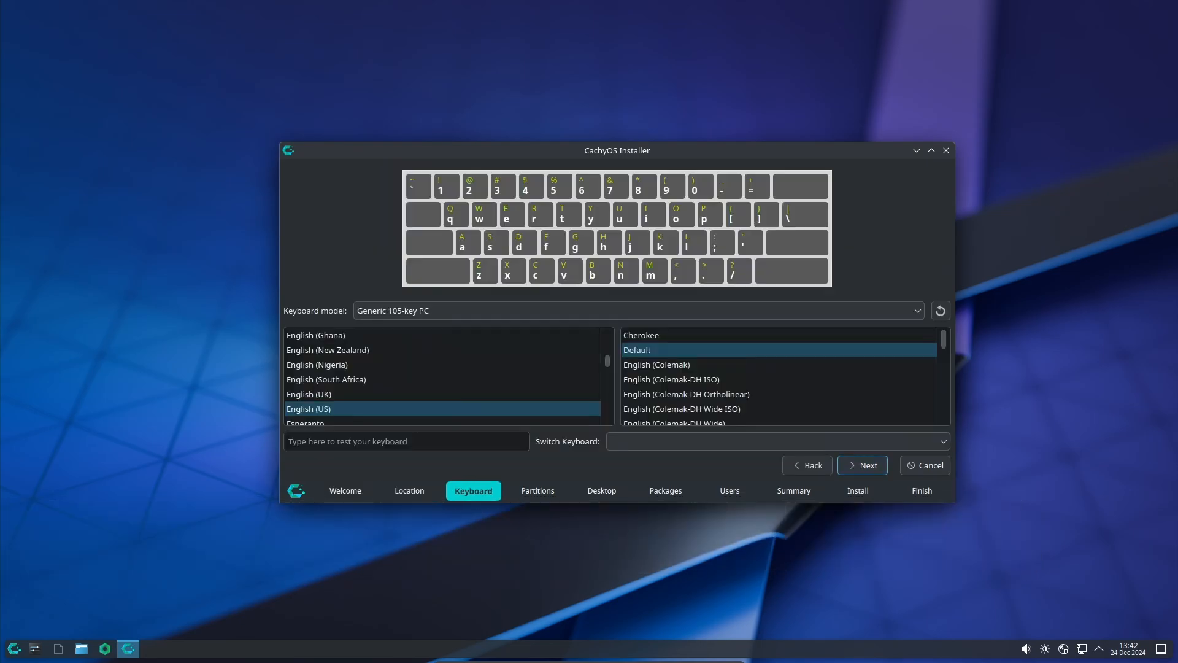
left_click(861, 464)
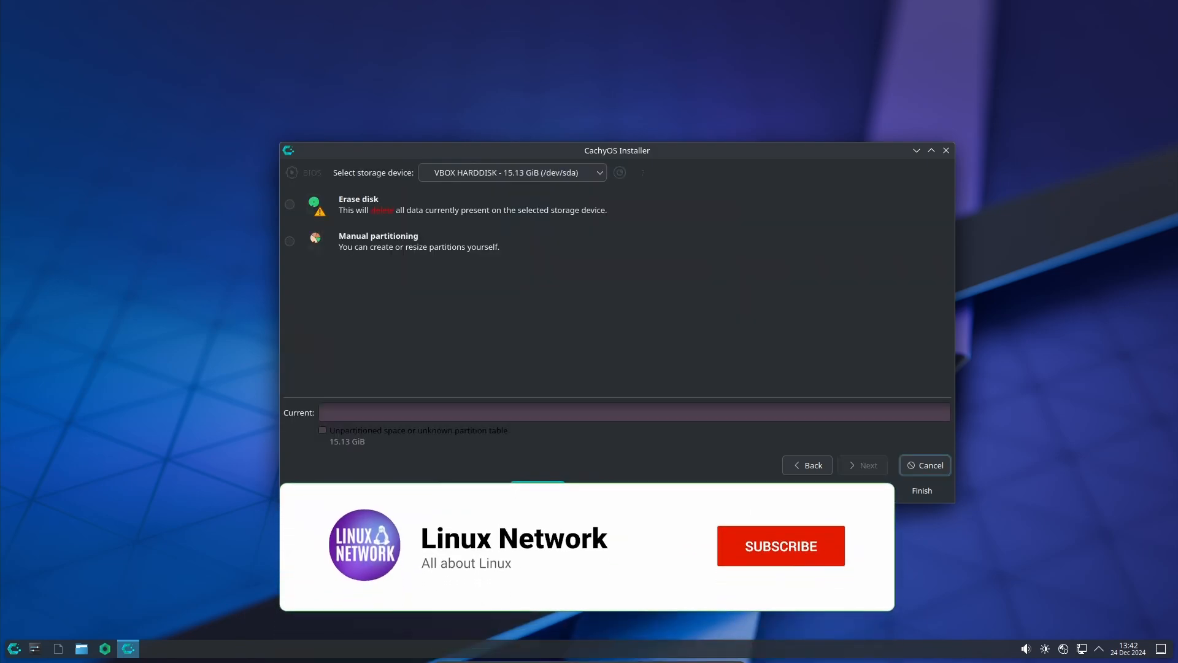
left_click(780, 545)
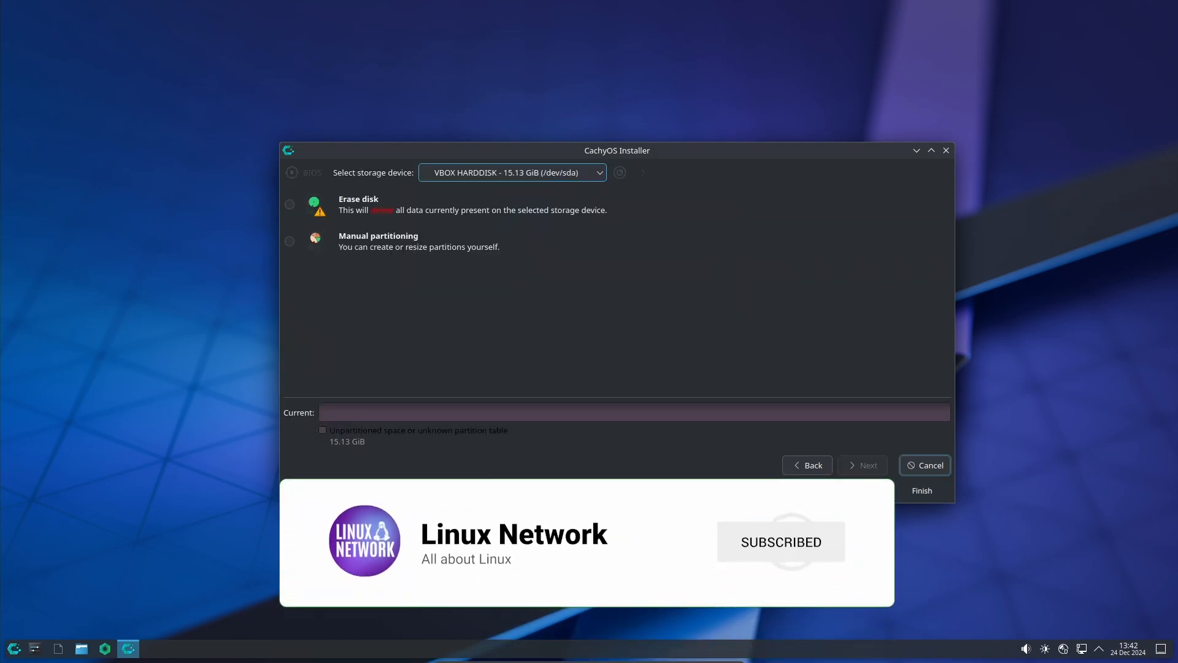
left_click(289, 204)
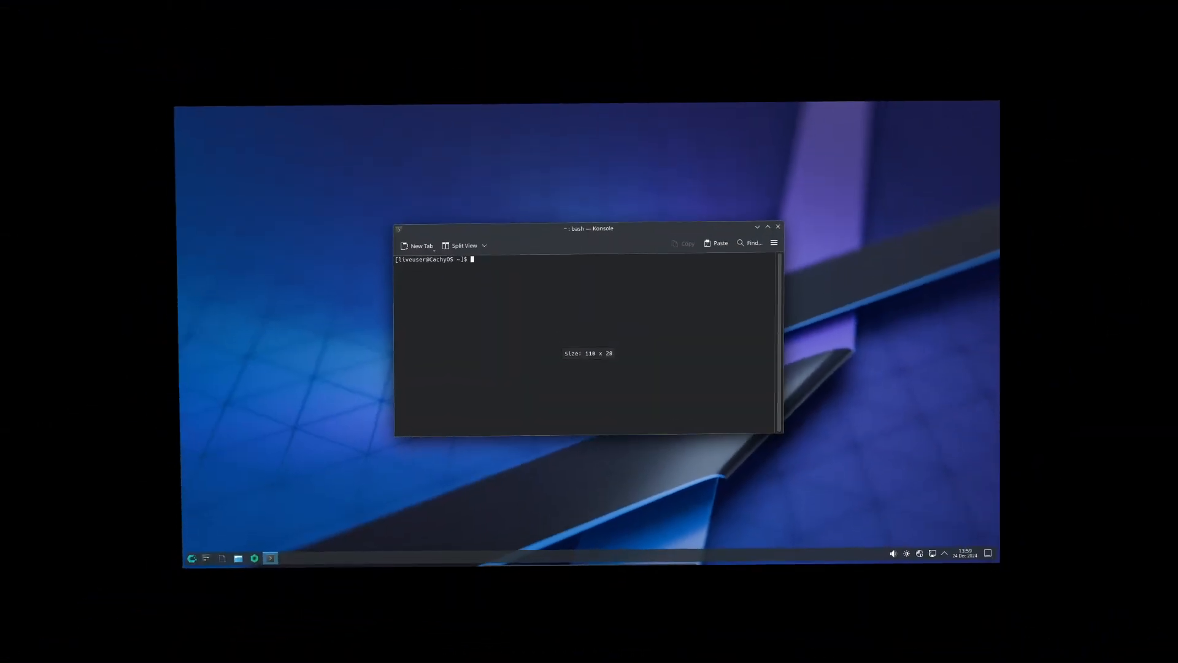
Step: Run 'sudo pacman -Syu' in Konsole for a full system update
type("sudo pac")
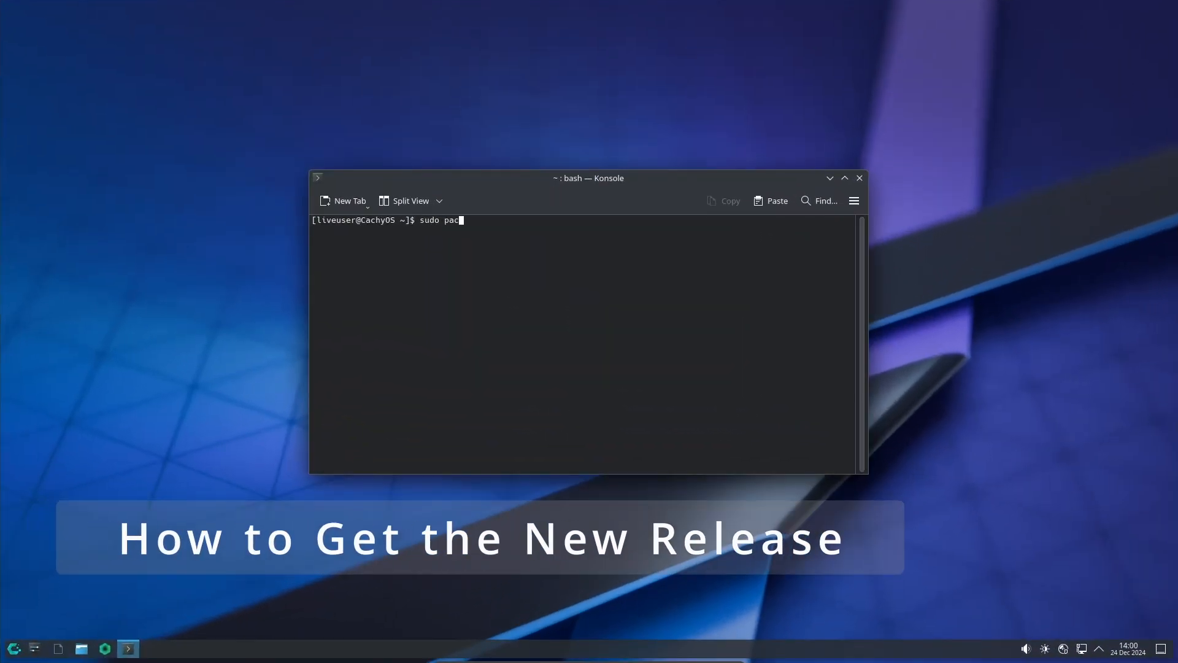
type("man -S")
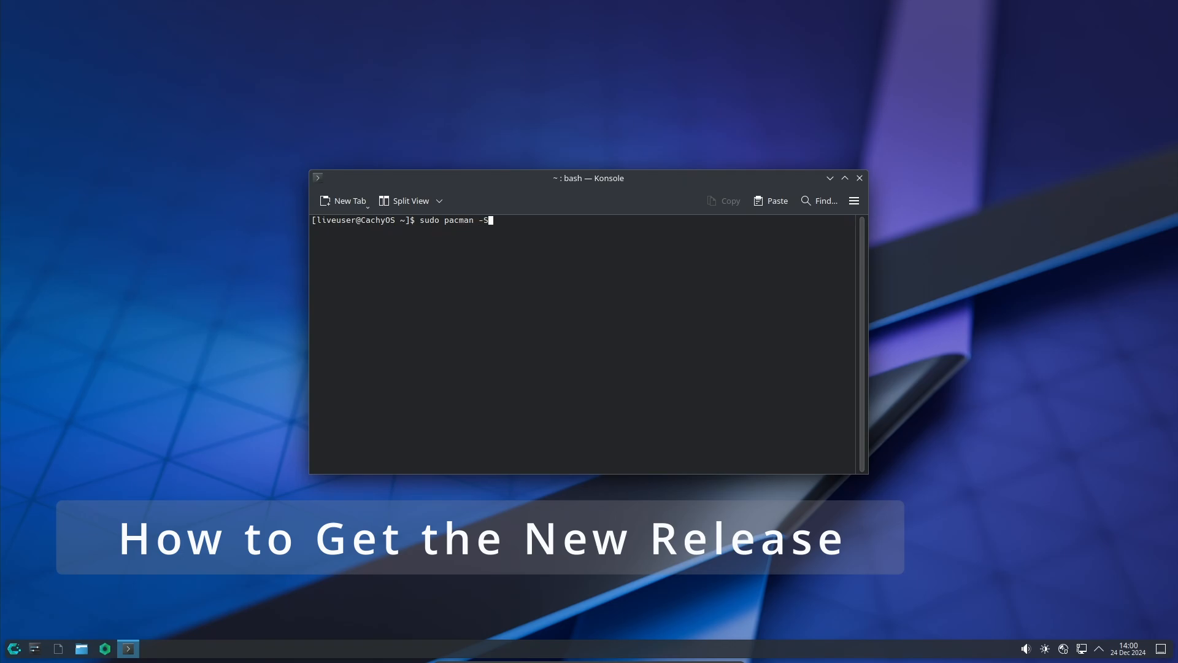
type("yu")
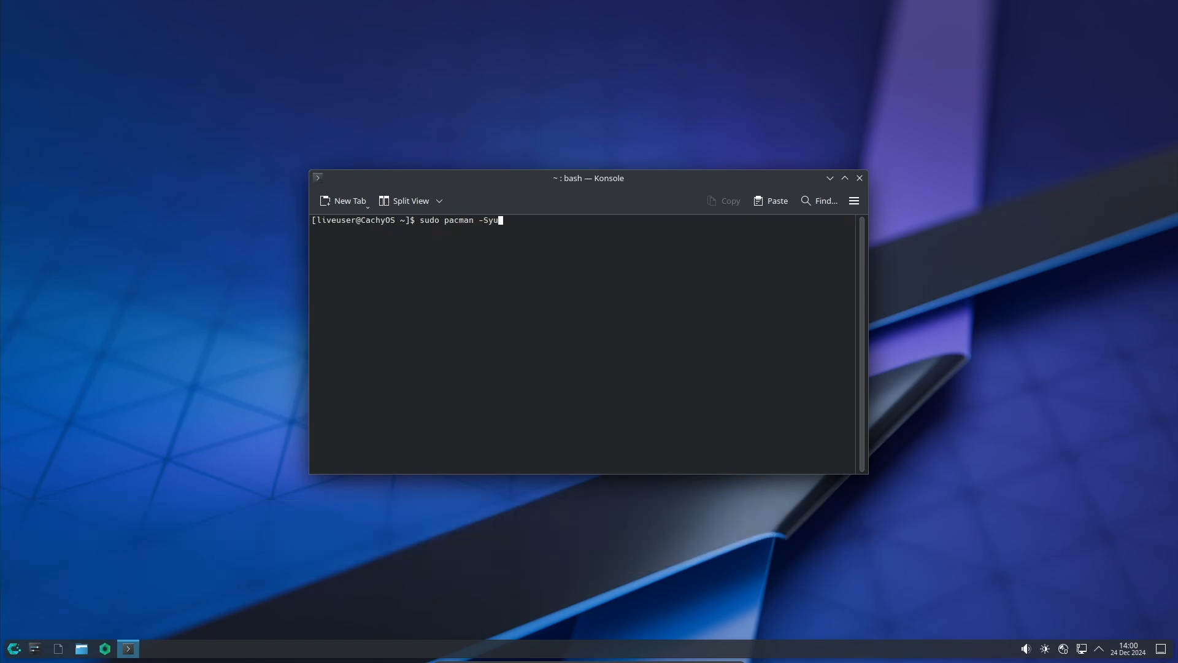
key("Return")
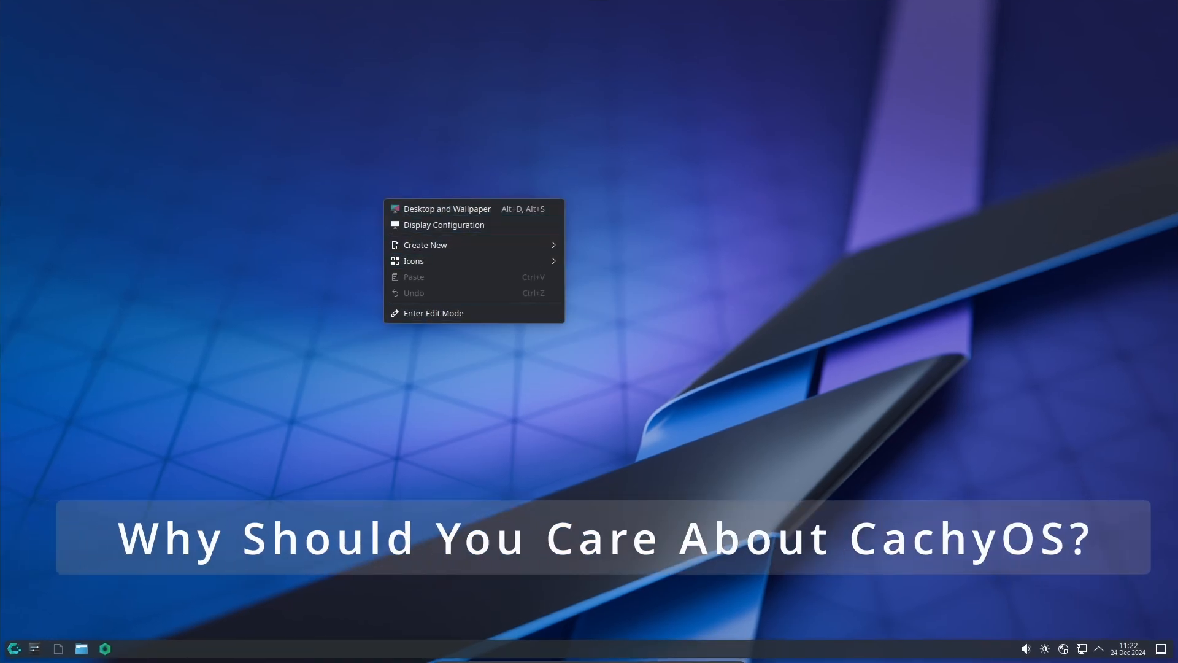
Step: Launch System Settings and view the Touchscreen, Game Controller and Accessibility pages
left_click(446, 208)
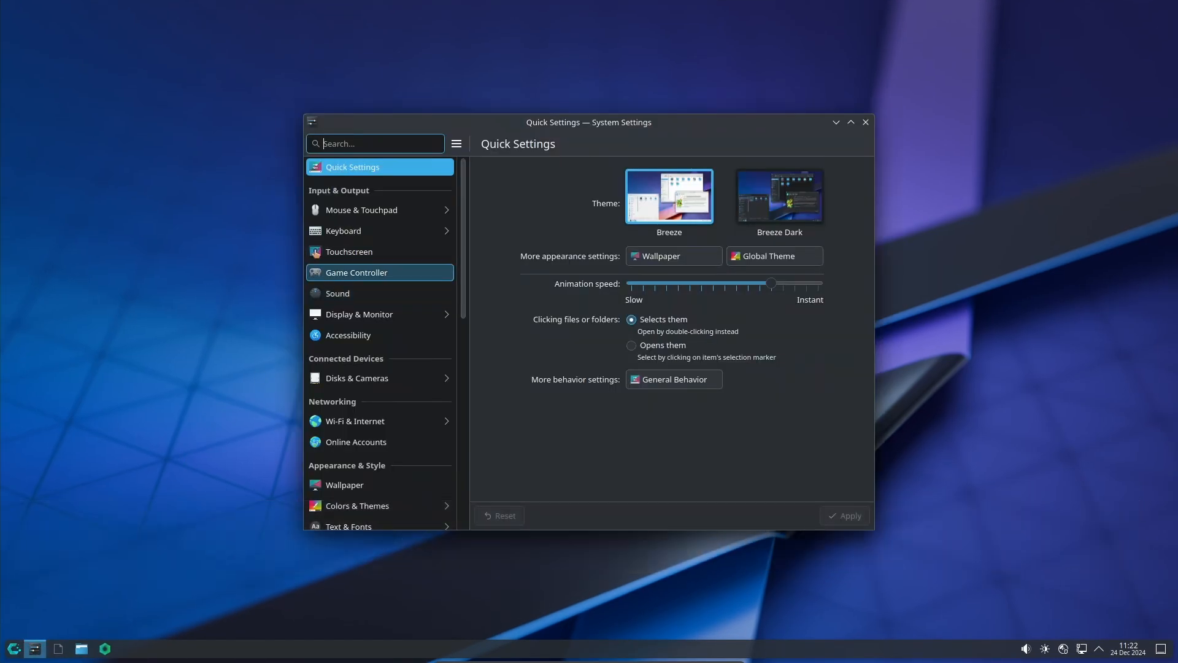
left_click(360, 210)
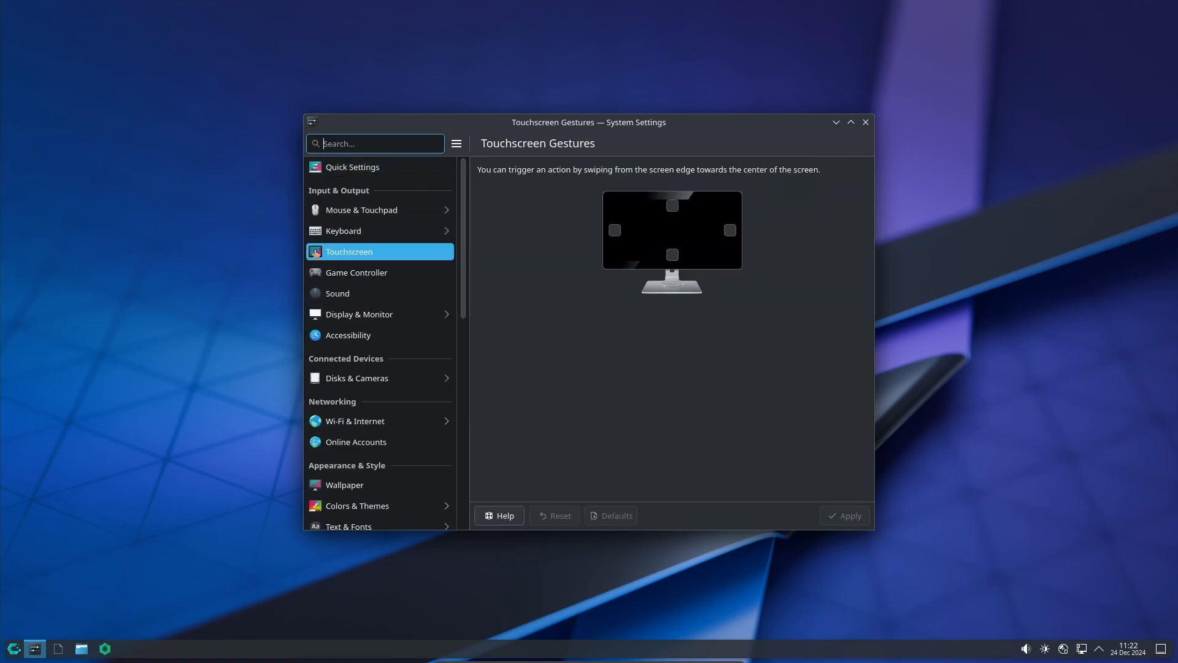
left_click(356, 272)
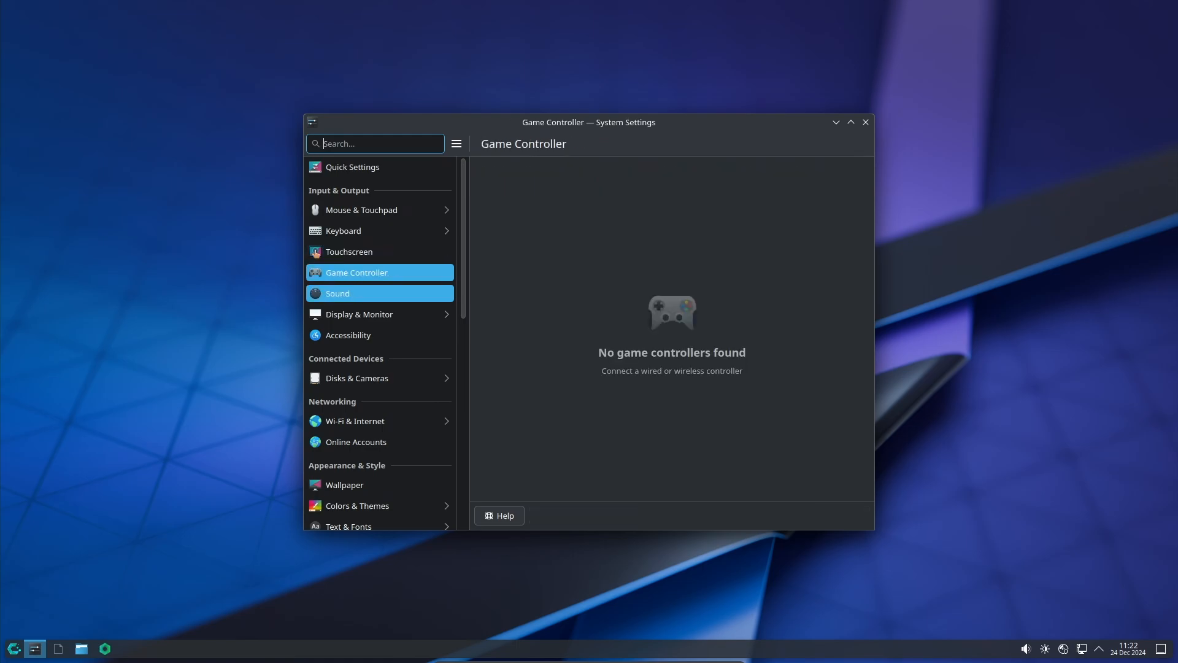
left_click(358, 313)
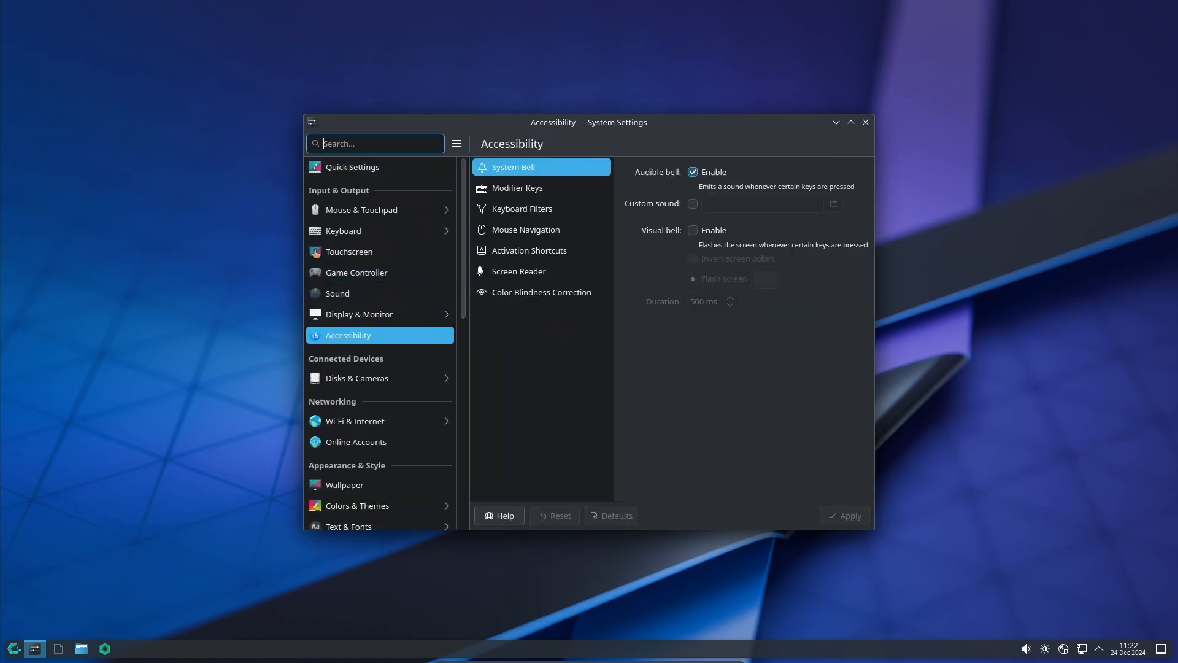
mouse_move(360, 315)
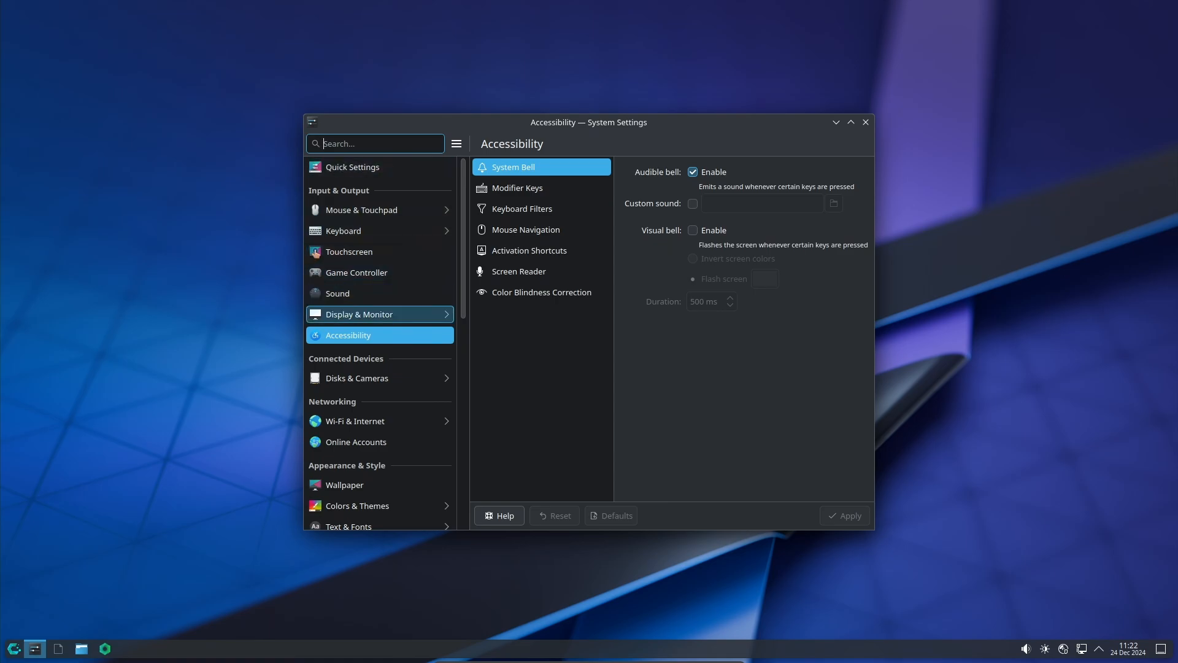
Step: View the Disks & Cameras device actions page, return to the category list and launch Dolphin
left_click(356, 378)
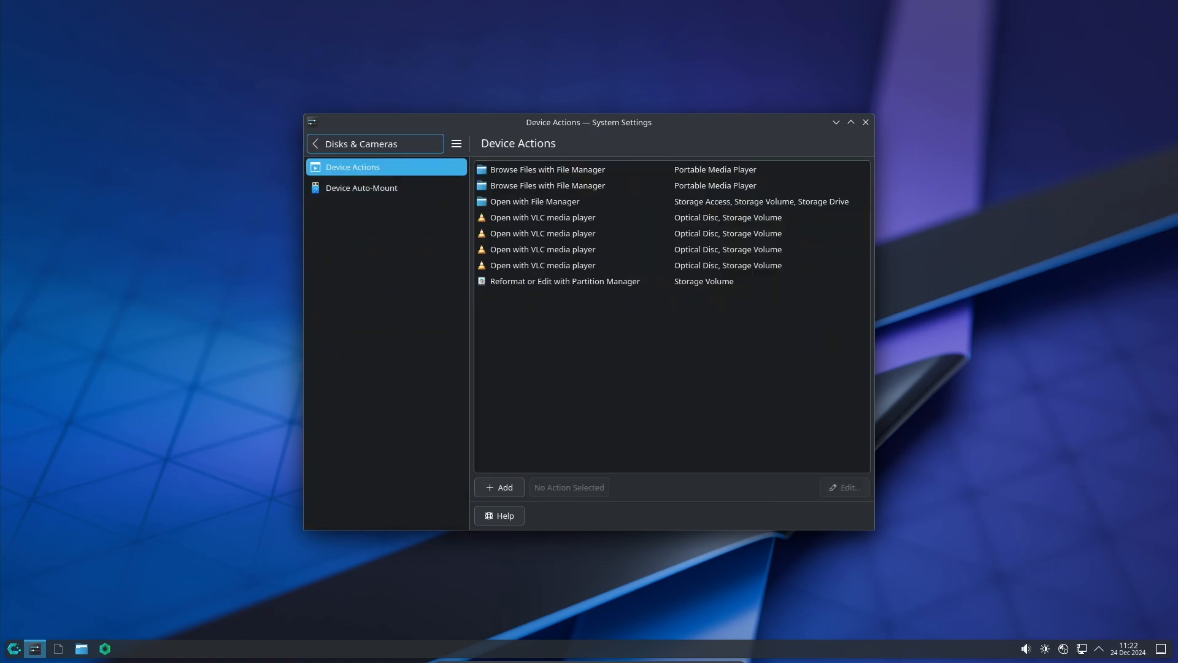
left_click(314, 143)
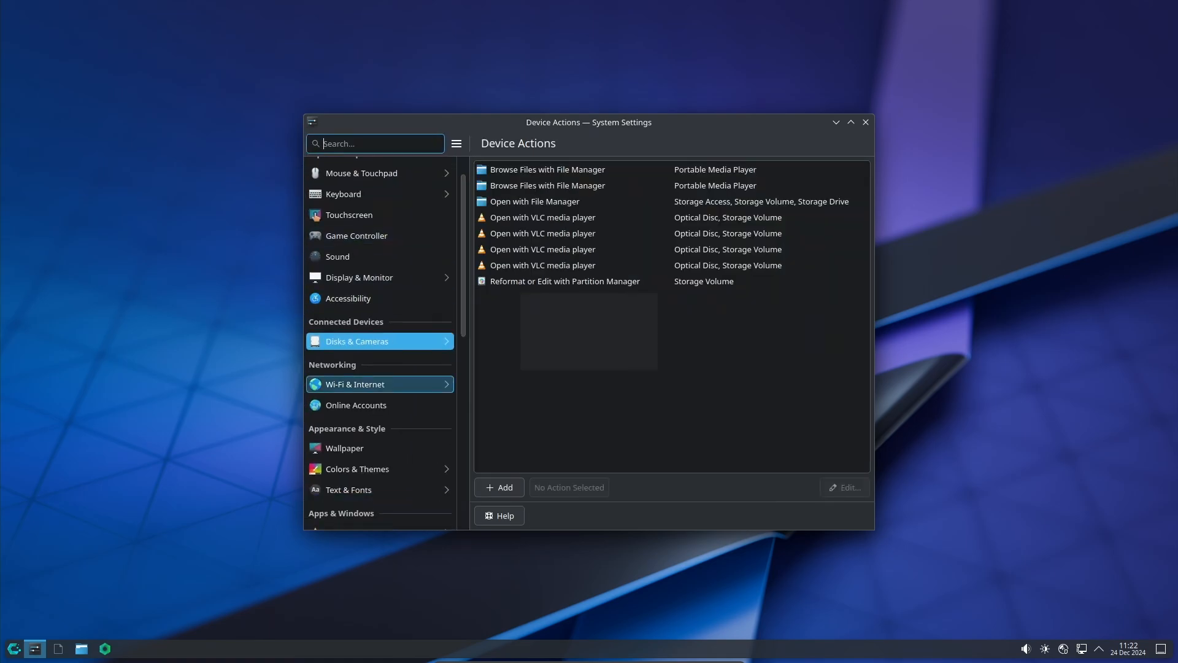
left_click(128, 648)
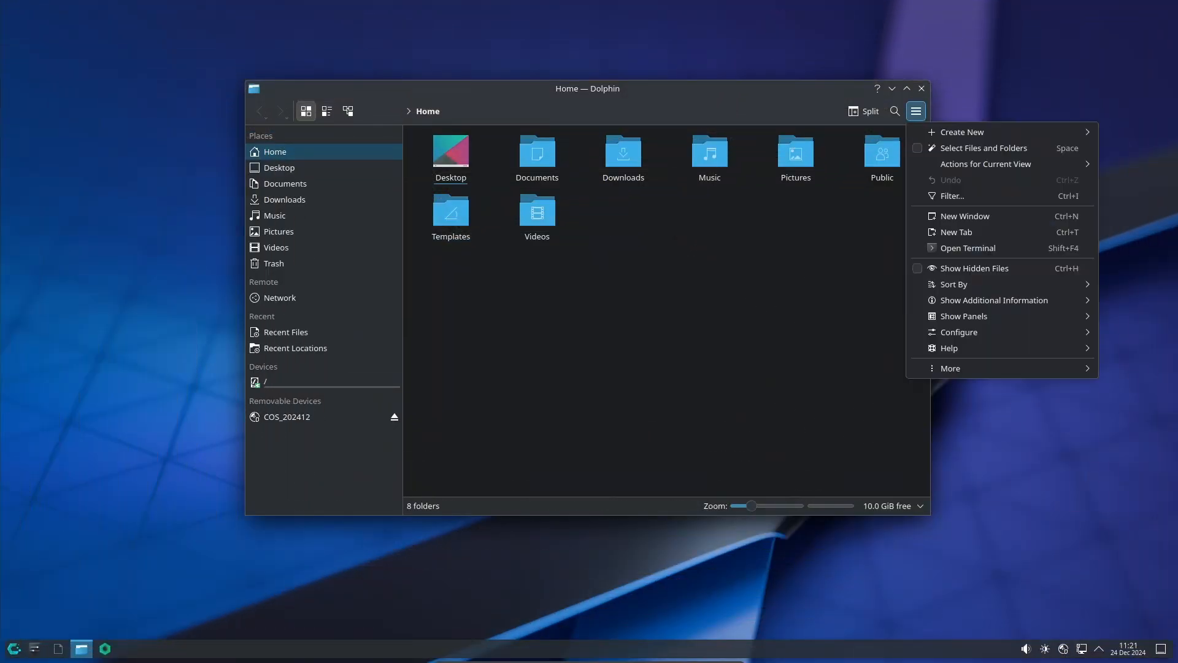
Step: Check Dolphin's About dialog showing version 24.12.0 and close it
left_click(950, 347)
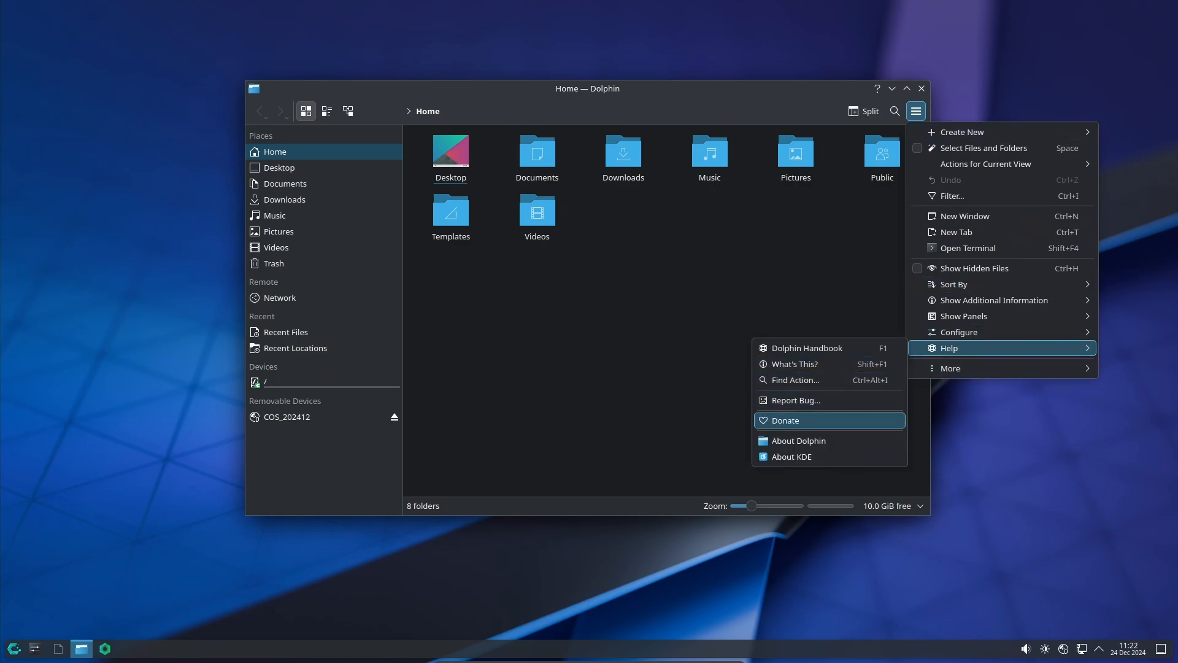
left_click(799, 440)
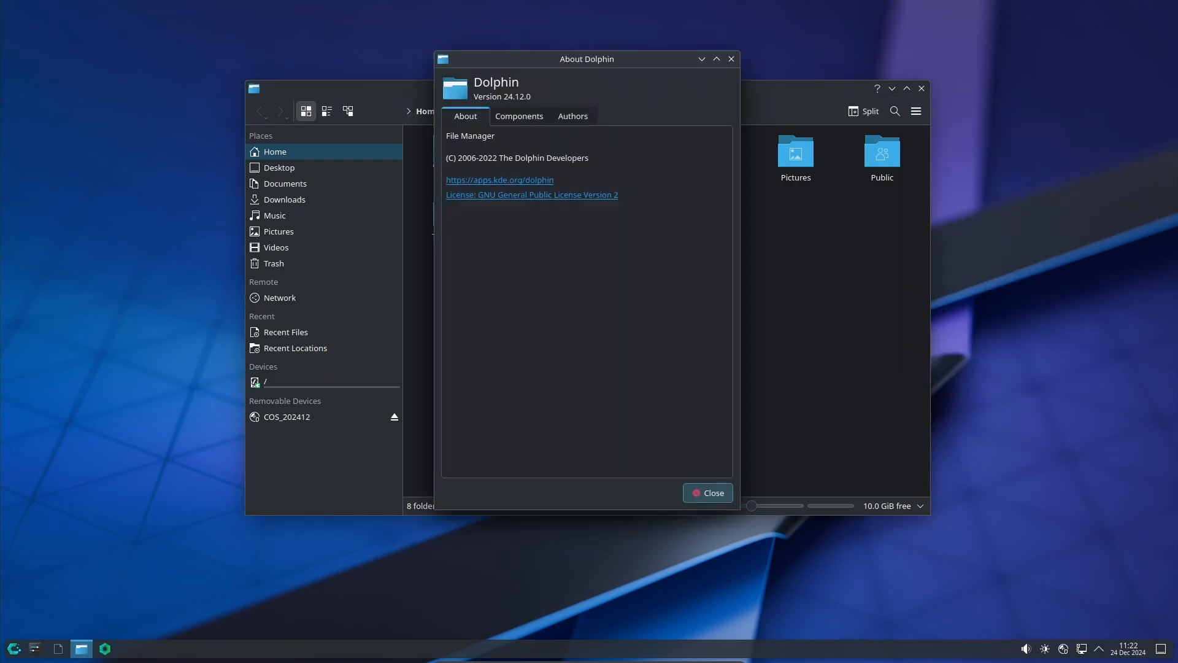
left_click(707, 493)
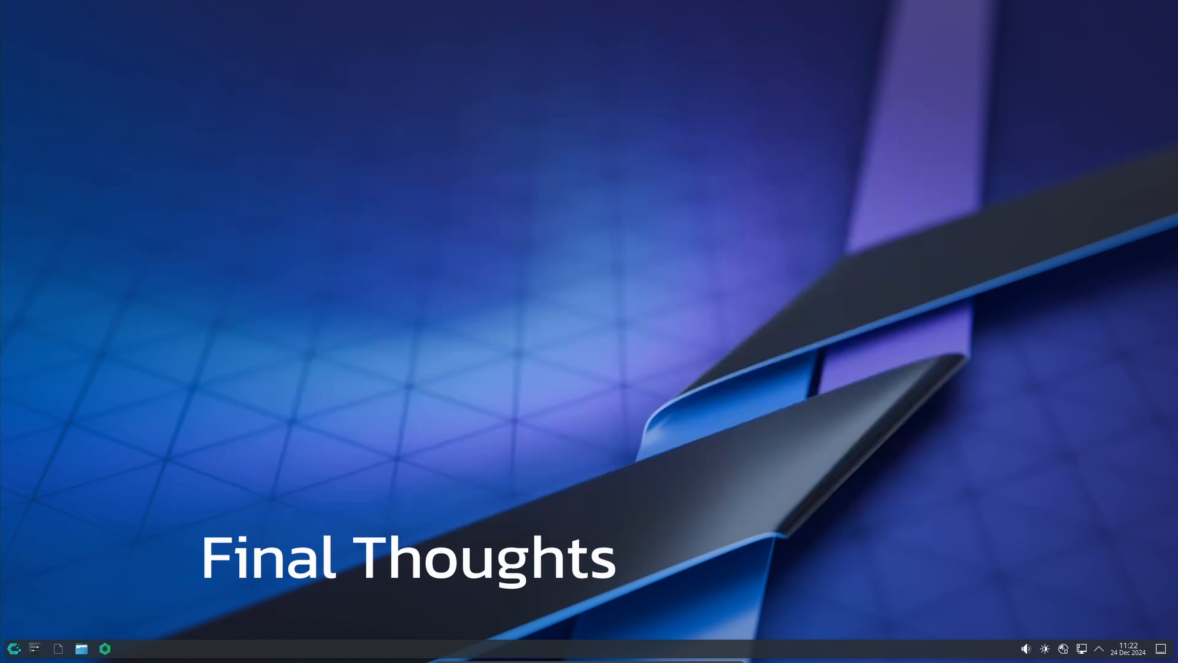
Step: Bring up the desktop context menu and launch System Settings from it
right_click(386, 209)
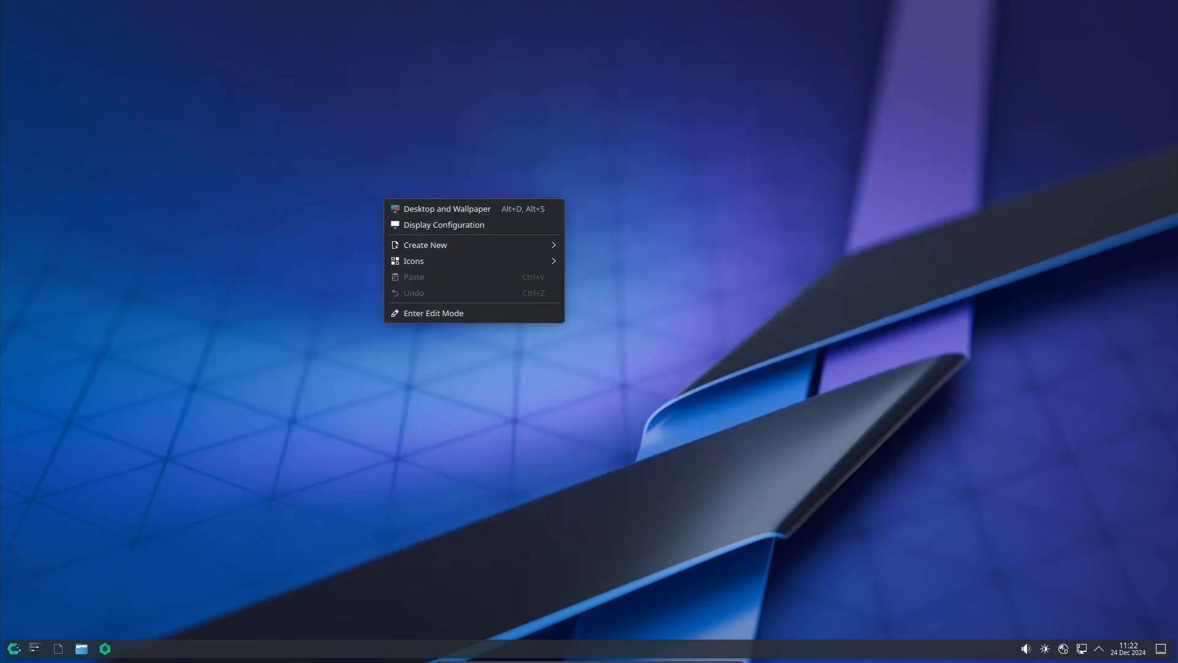
left_click(447, 209)
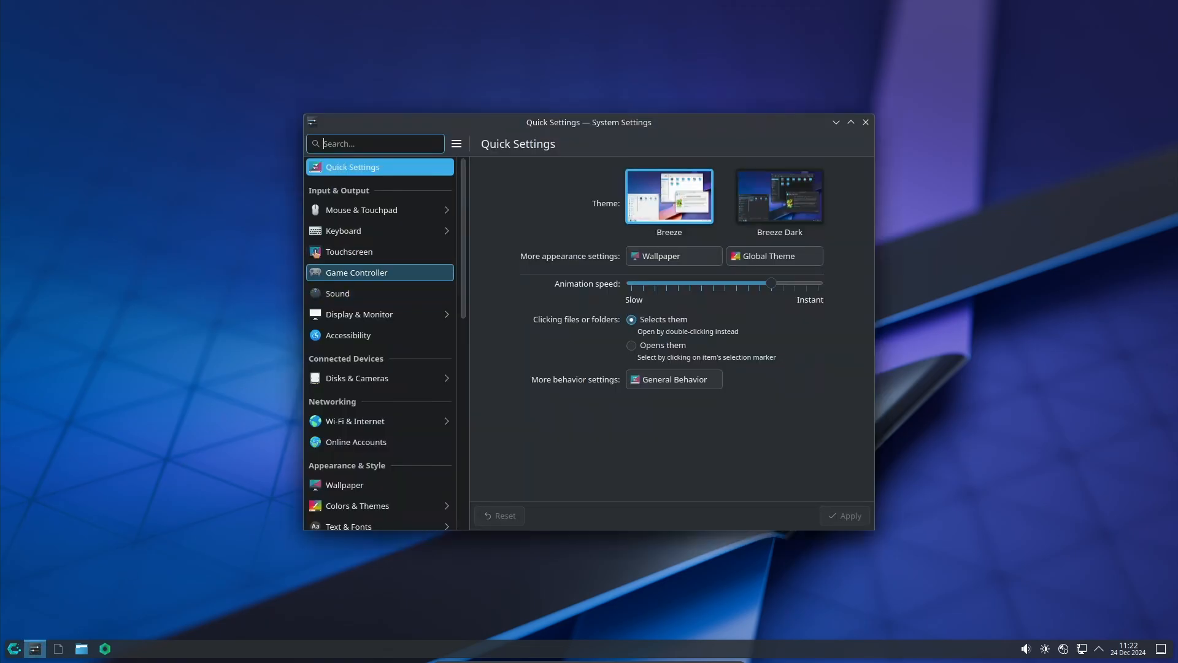
Step: Show the Mouse page with pointer speed 0.00, no acceleration and left-handed mode off
left_click(361, 210)
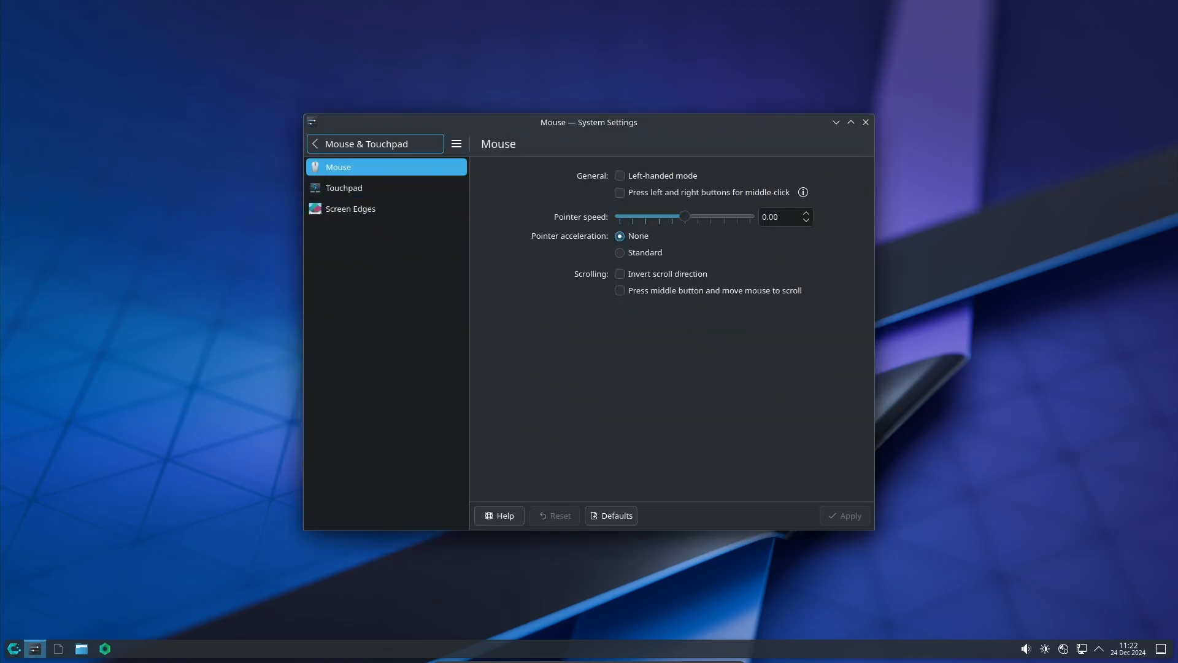